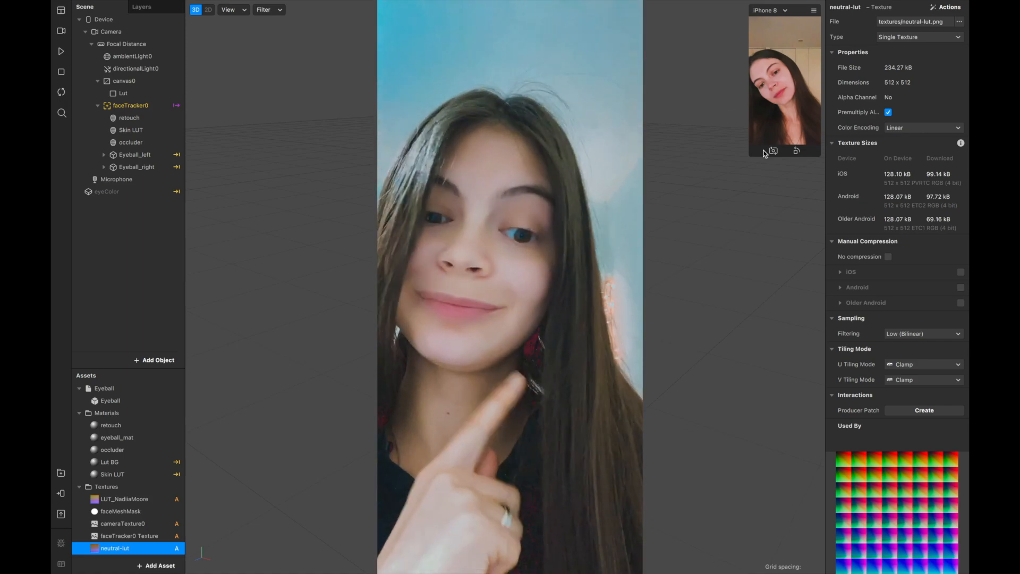
# Bring up Copy Settings for the neutral-lut photo's develop adjustments in Lightroom Classic.
pyautogui.click(196, 10)
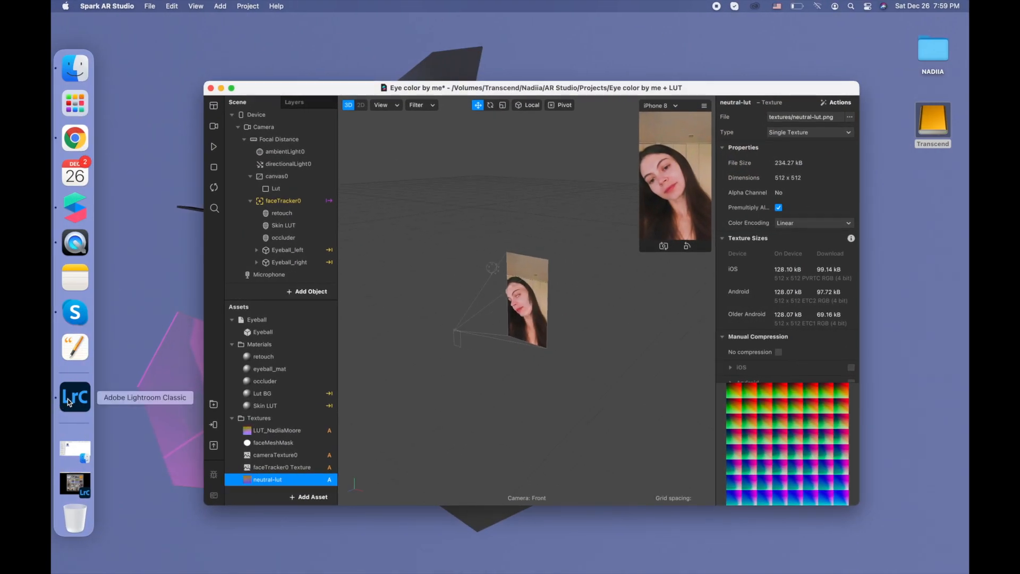
pyautogui.click(74, 398)
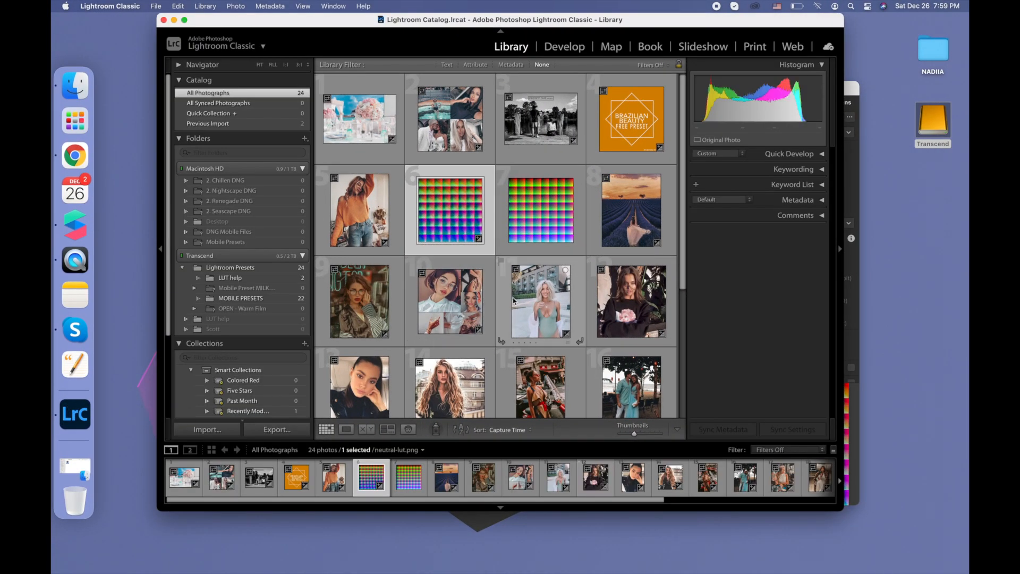
pyautogui.rightClick(540, 210)
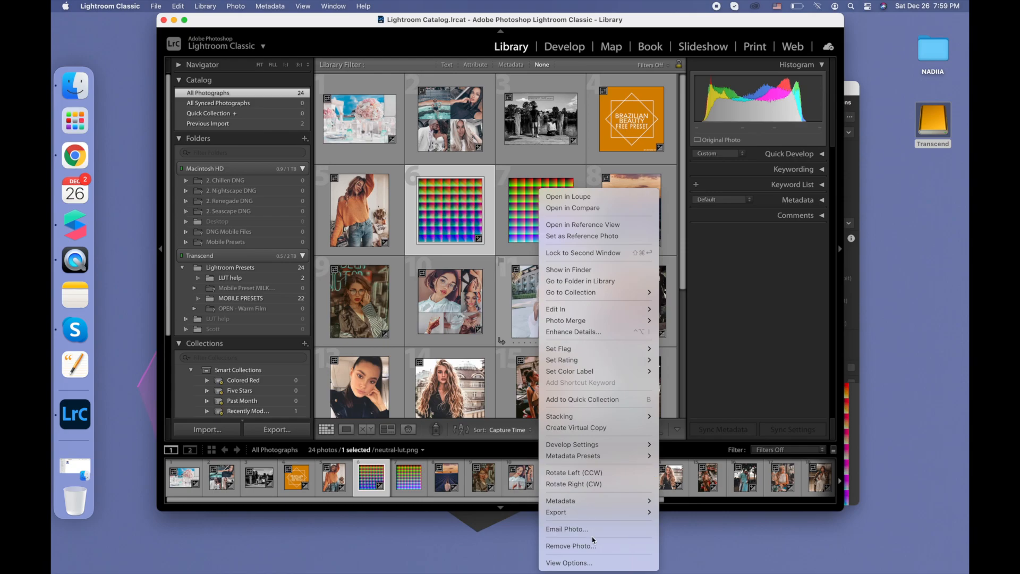
pyautogui.click(572, 444)
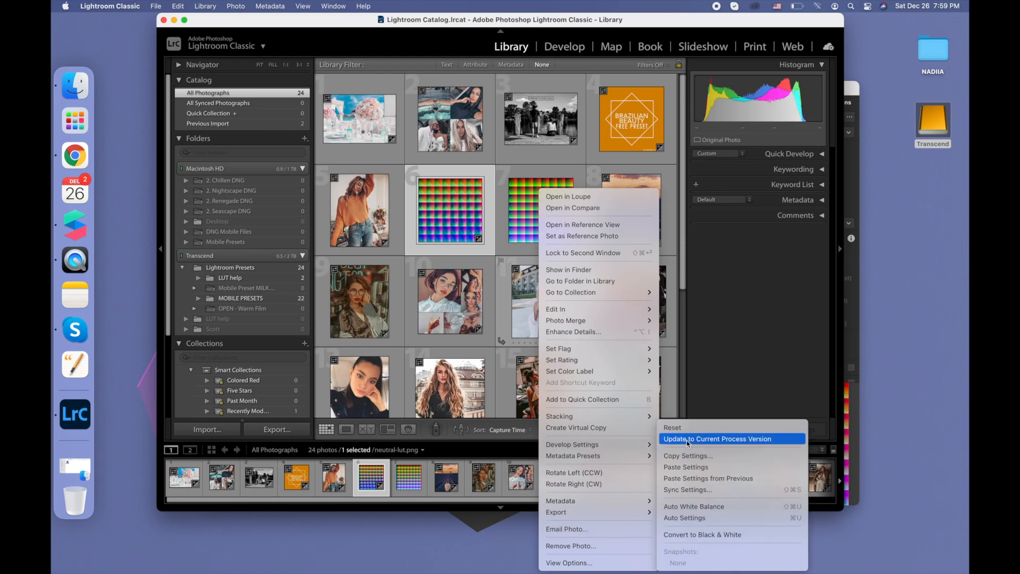
pyautogui.click(688, 456)
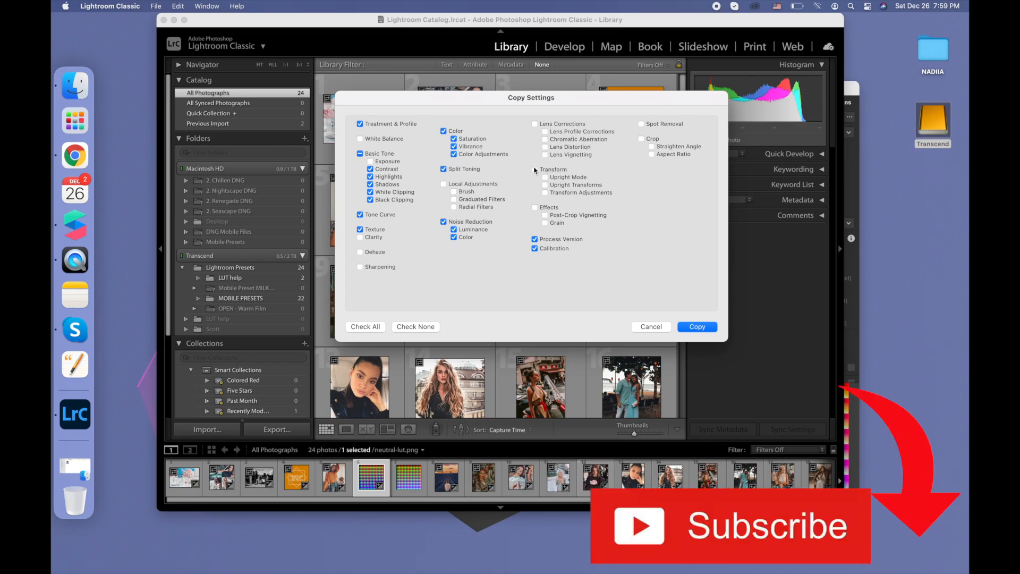
pyautogui.moveTo(535, 215)
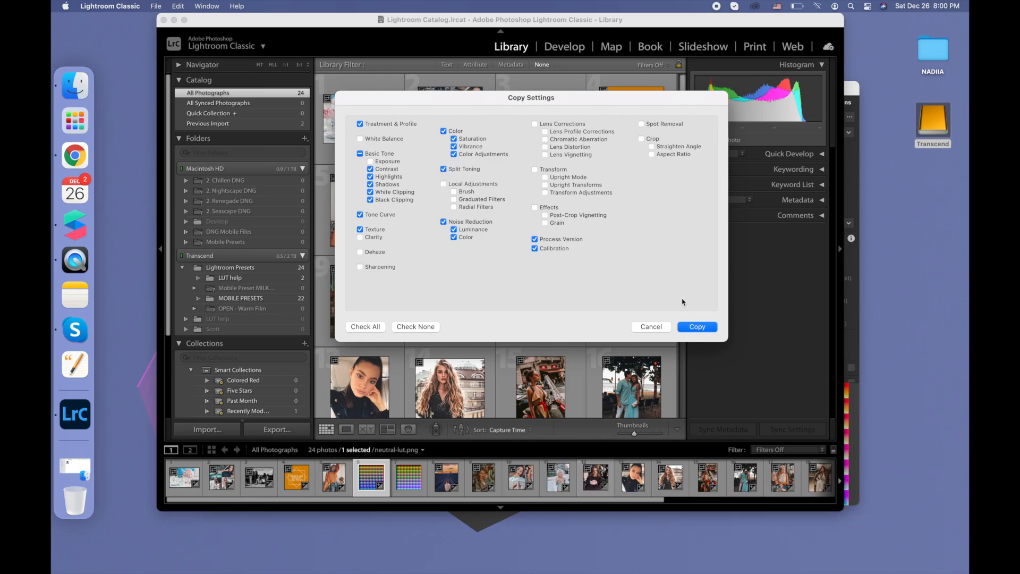
# Dismiss Copy Settings and reset the neutral-lut photo's develop edits.
pyautogui.click(695, 327)
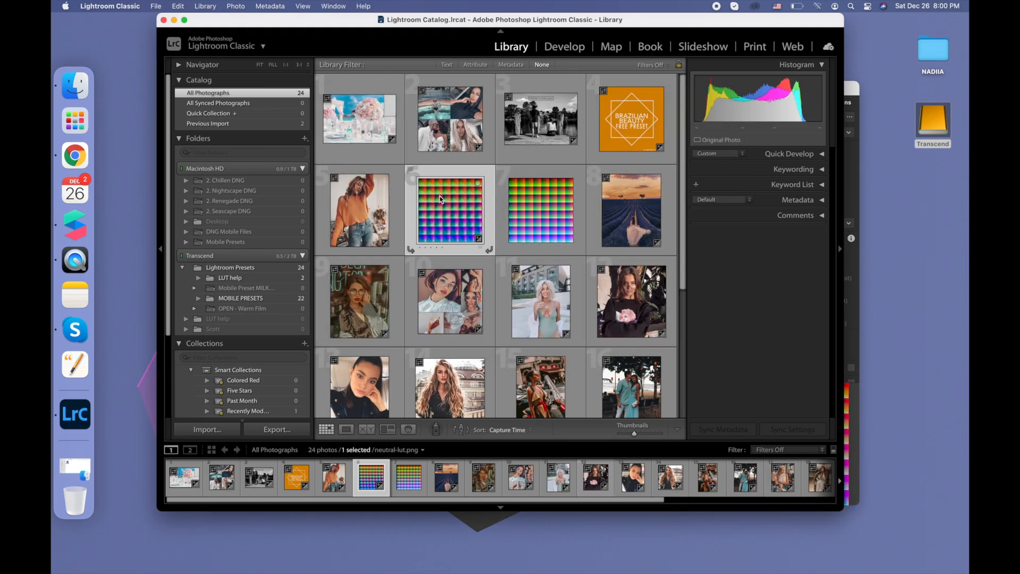
pyautogui.rightClick(450, 209)
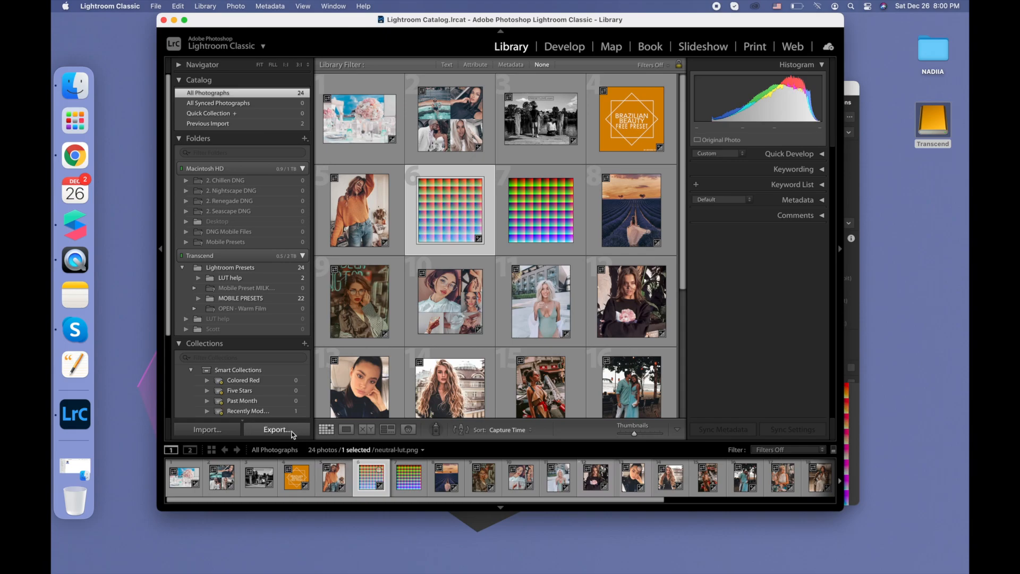
# Export the neutral-lut photo as an 8-bit sRGB PNG to the desktop Untitled Export folder.
pyautogui.click(276, 428)
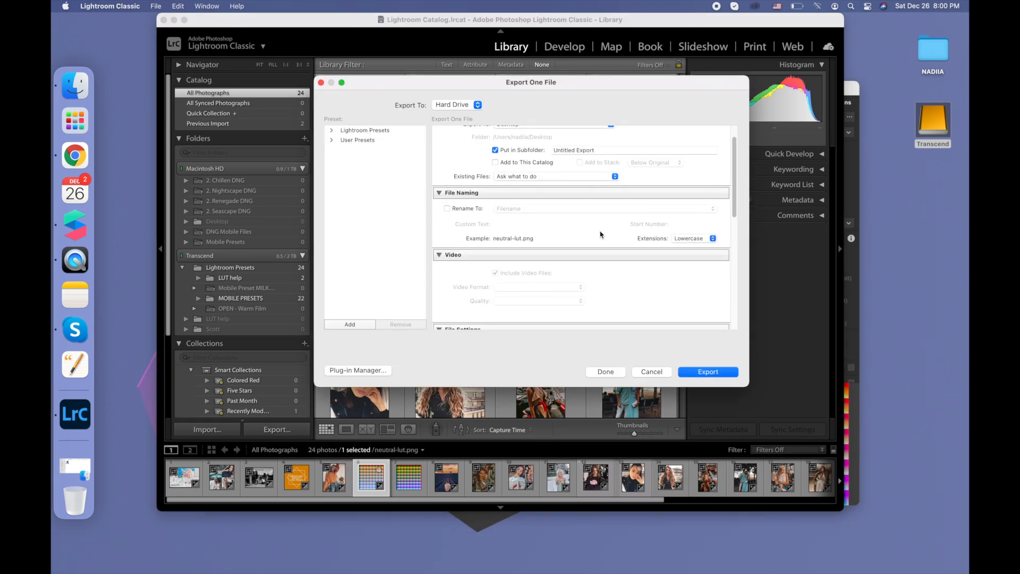
pyautogui.scroll(-3)
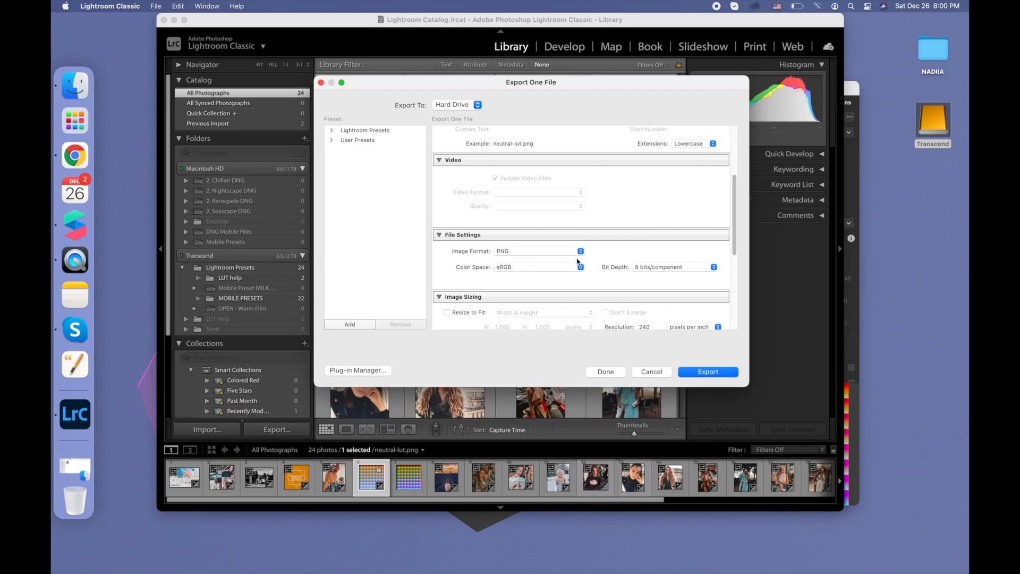
pyautogui.click(708, 372)
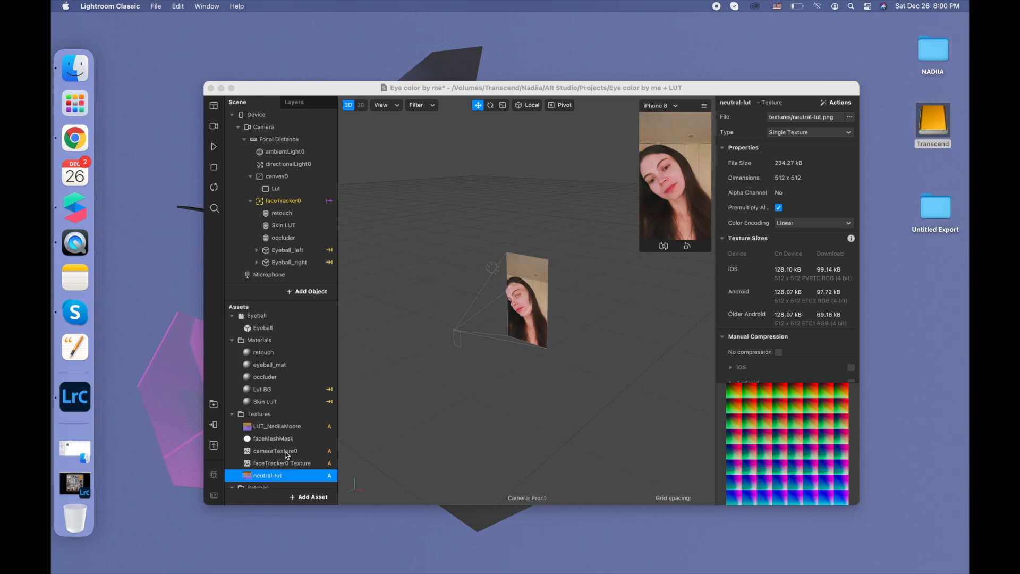
pyautogui.moveTo(776, 334)
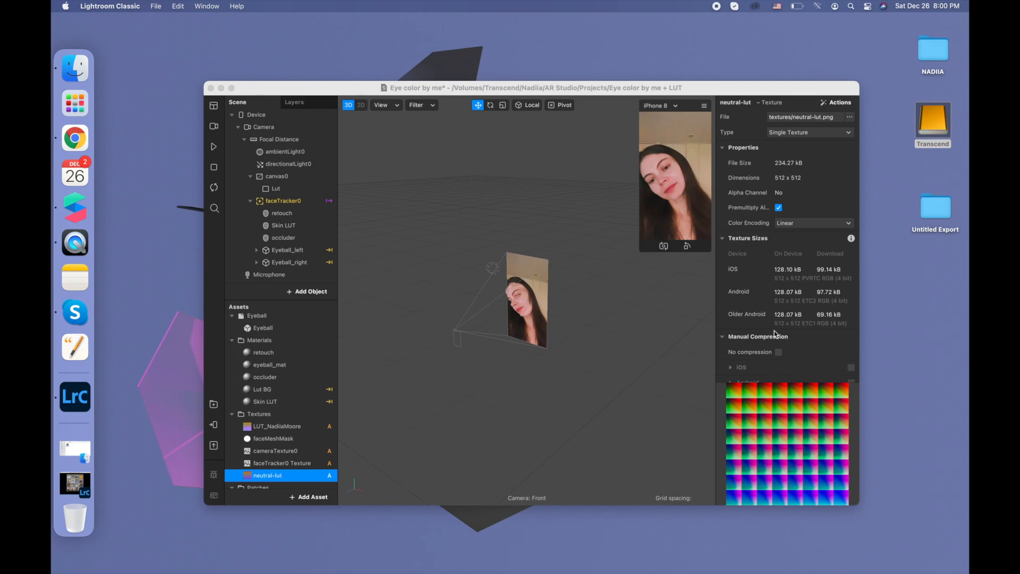
# Set the neutral-lut texture to No compression on all devices with filtering None.
pyautogui.scroll(-3)
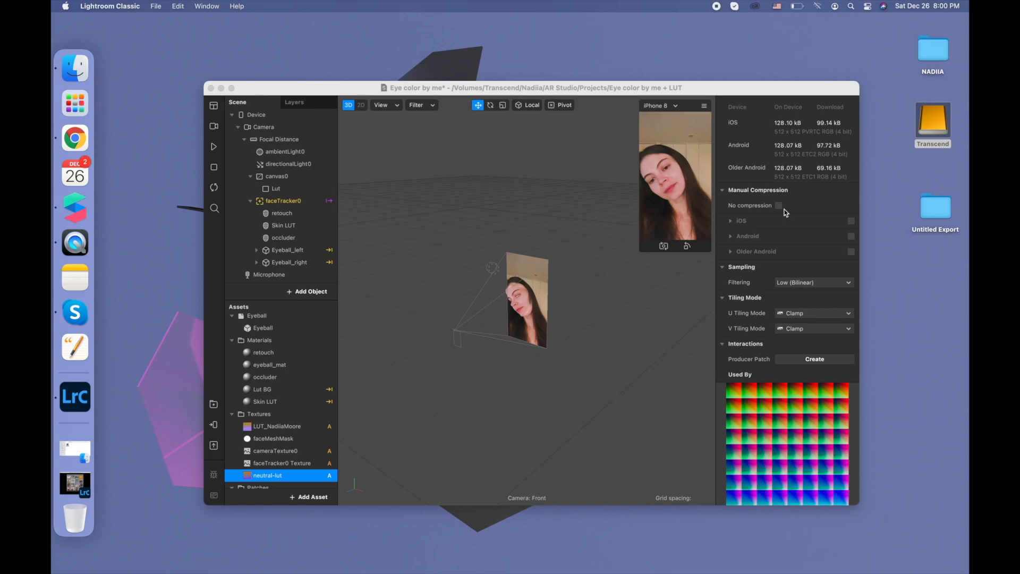
pyautogui.moveTo(784, 212)
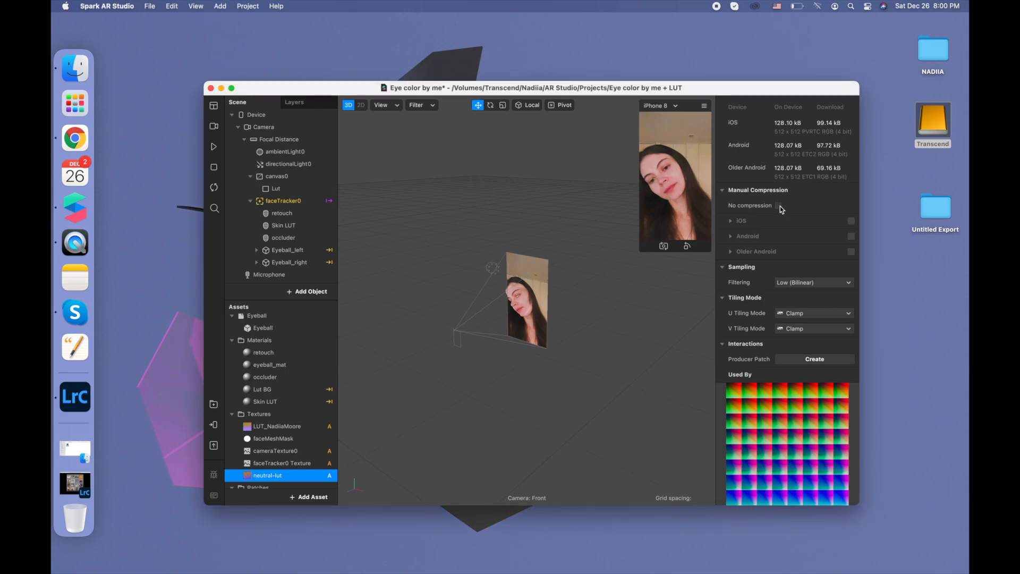
pyautogui.click(812, 282)
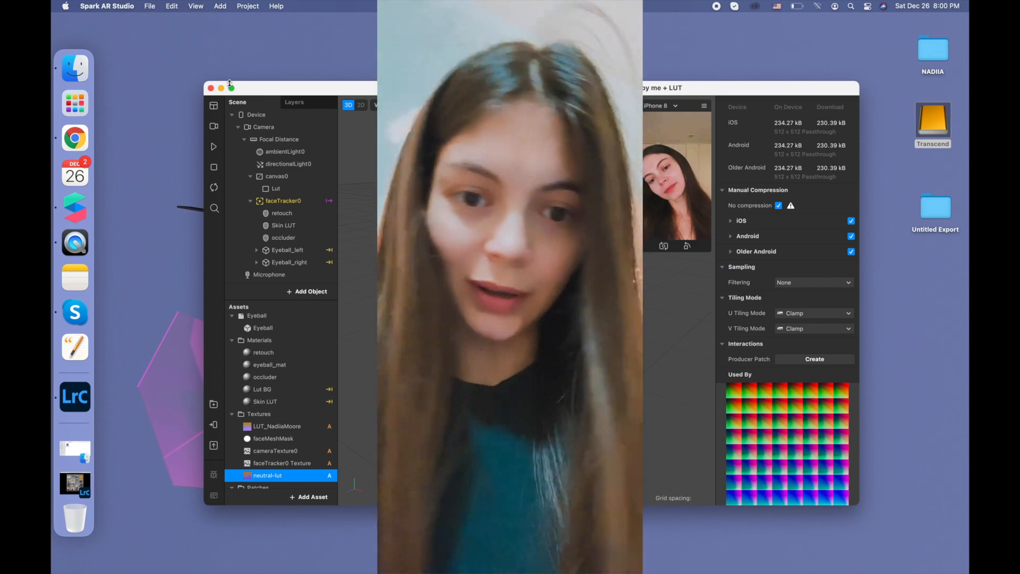
# Show the patch graph with neutral-lut feeding the Color LUTs (Skin smooth) LUT input.
pyautogui.click(221, 88)
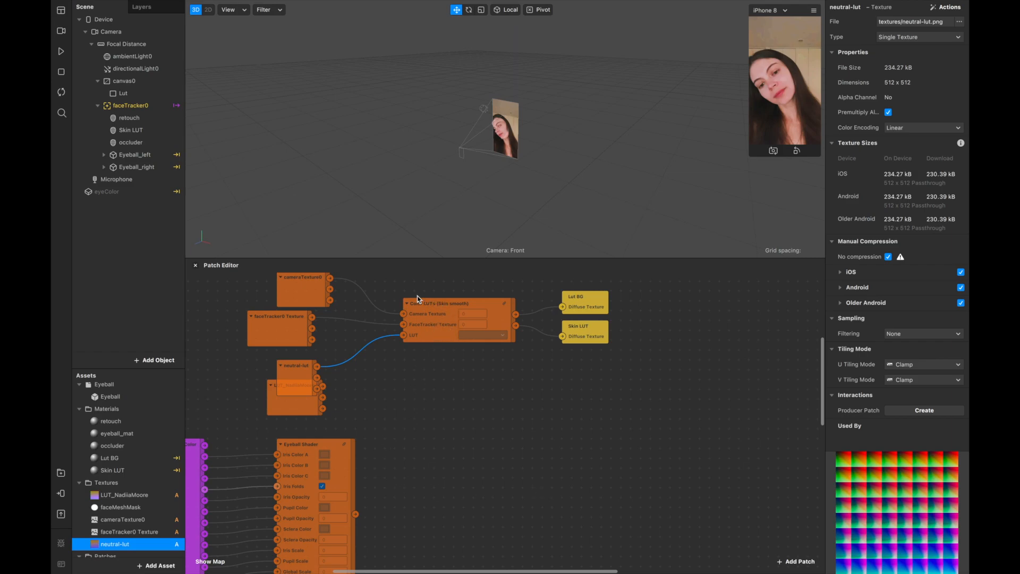
pyautogui.moveTo(439, 336)
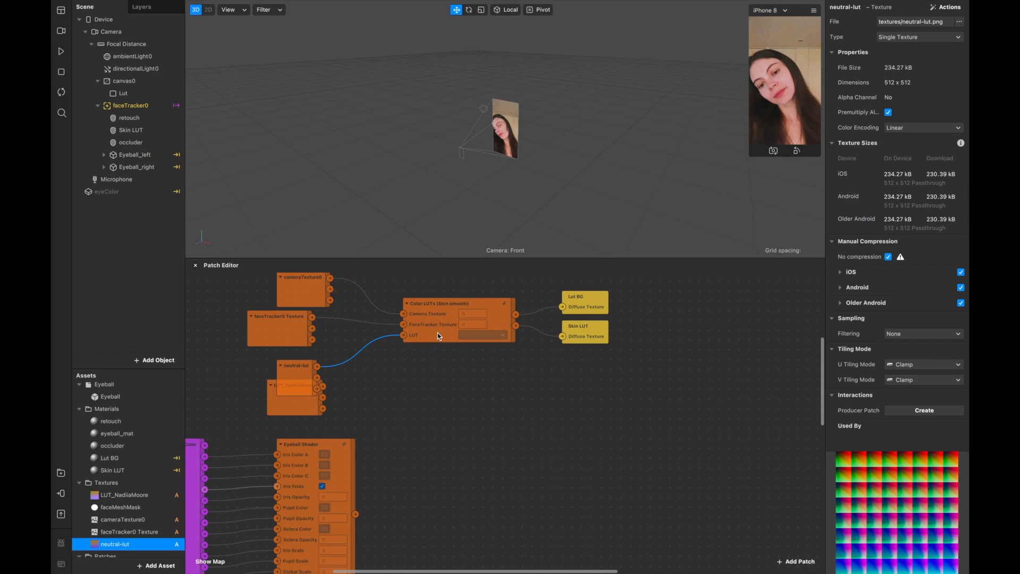
# Set the Clamp inside the Color LUTs LUT sub-graph to Min 0.1 and Max 0.95.
pyautogui.doubleClick(456, 303)
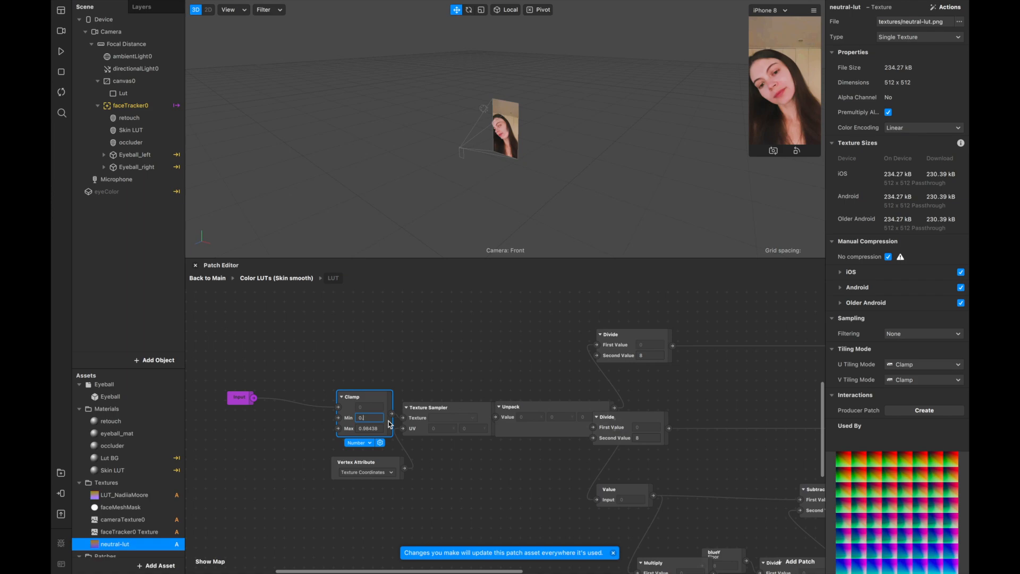
pyautogui.write('0.1')
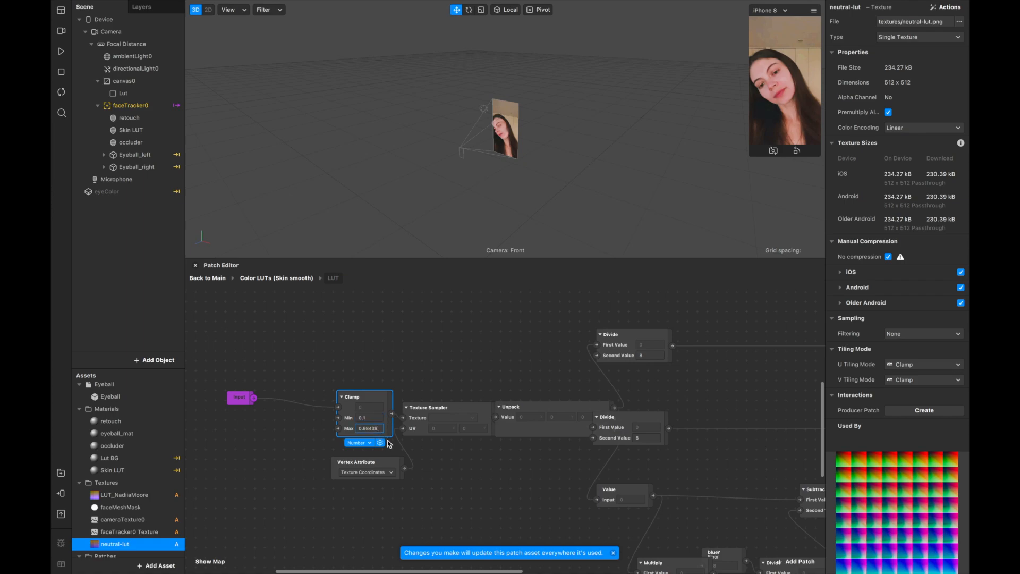
pyautogui.write('0.9')
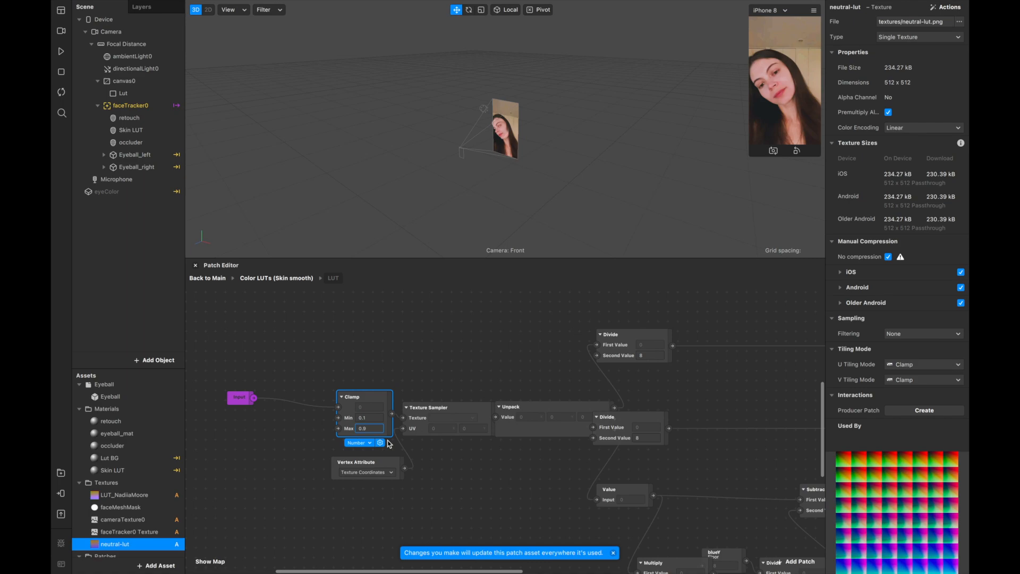
pyautogui.write('0.95')
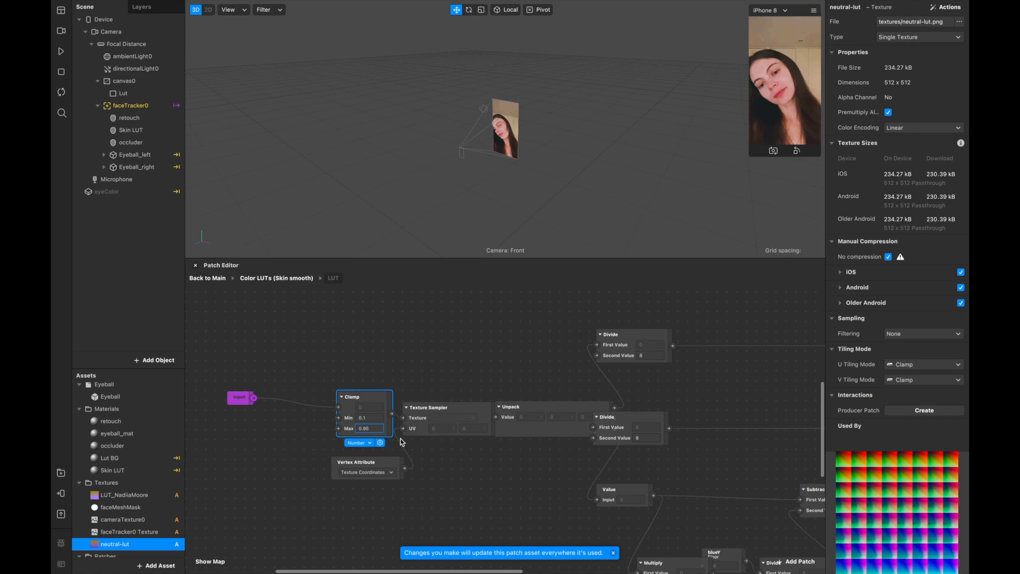
pyautogui.click(276, 277)
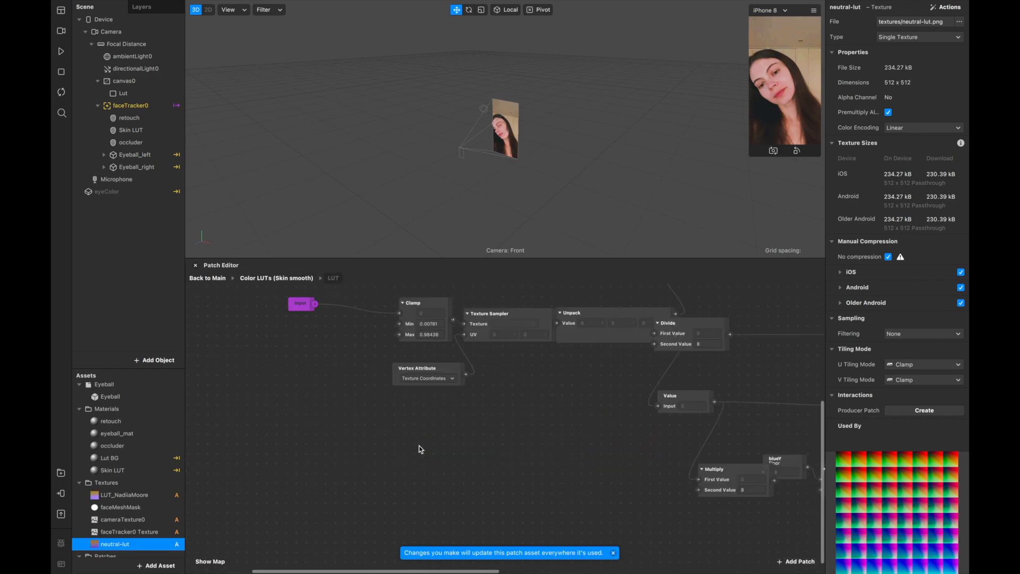
pyautogui.click(428, 323)
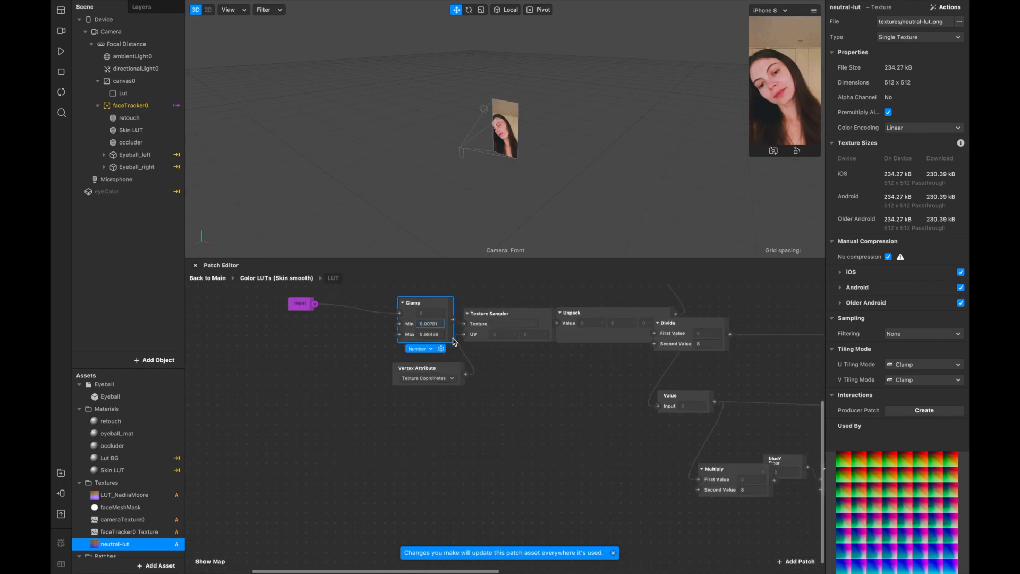